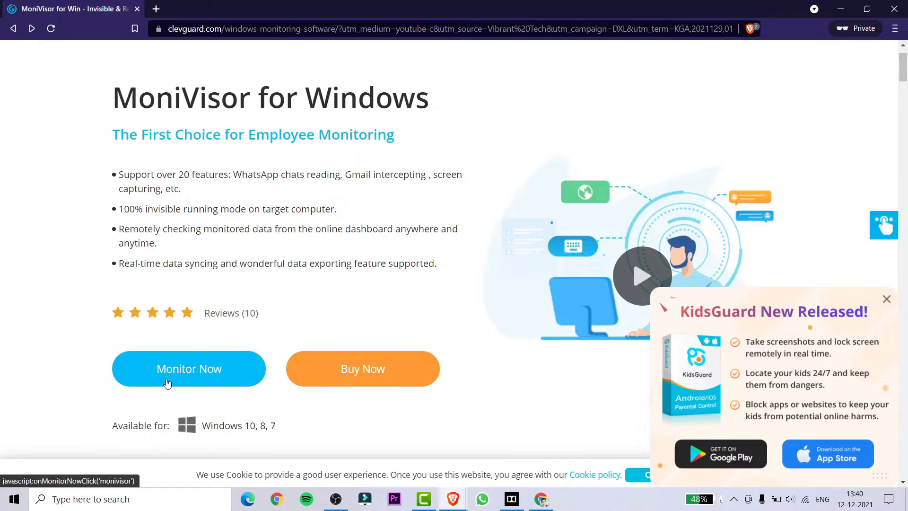
Register a new ClevGuard account for MoniVisor for Windows and dismiss the success message.
click(188, 369)
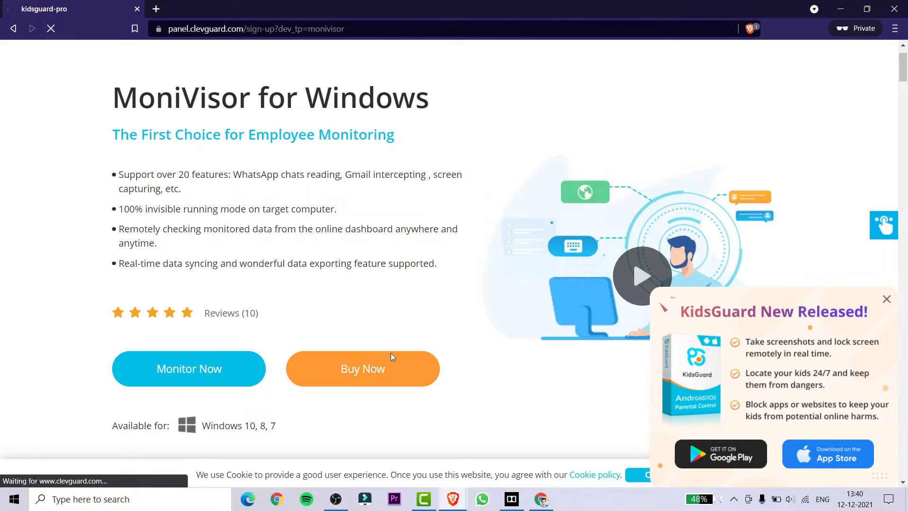
click(363, 368)
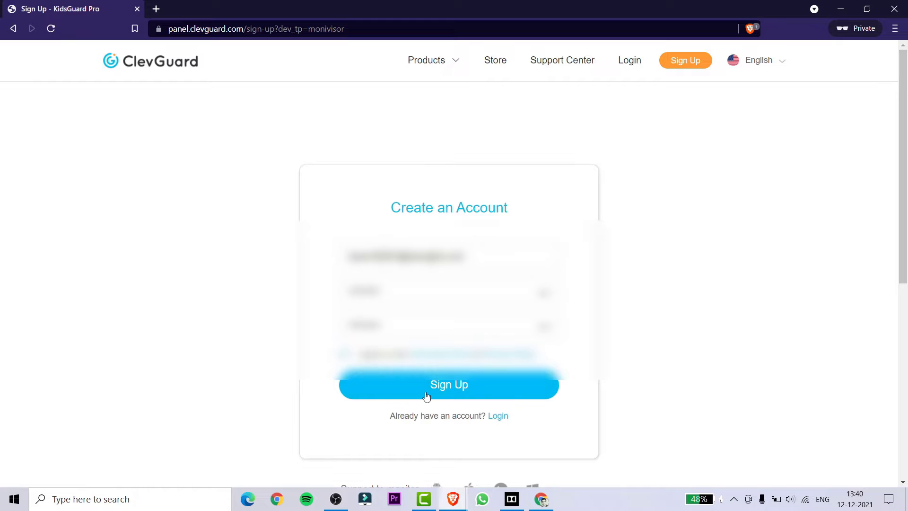
click(449, 384)
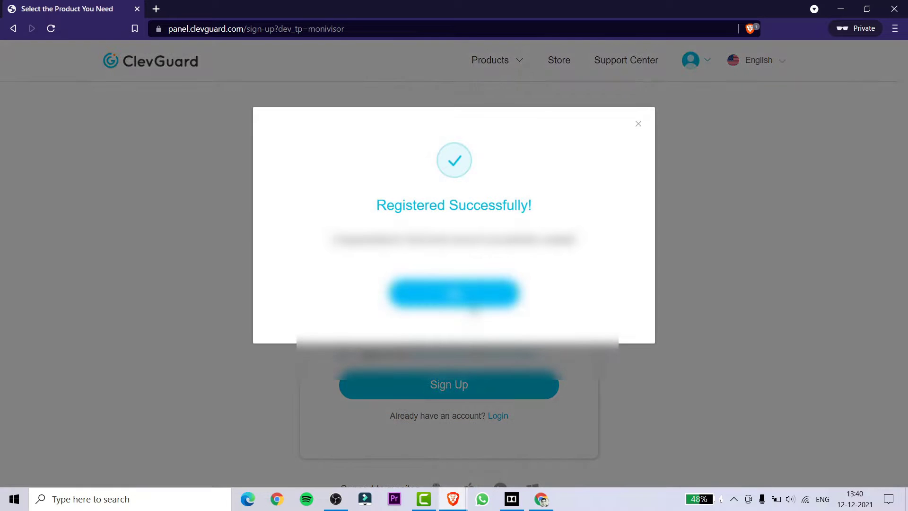
click(454, 294)
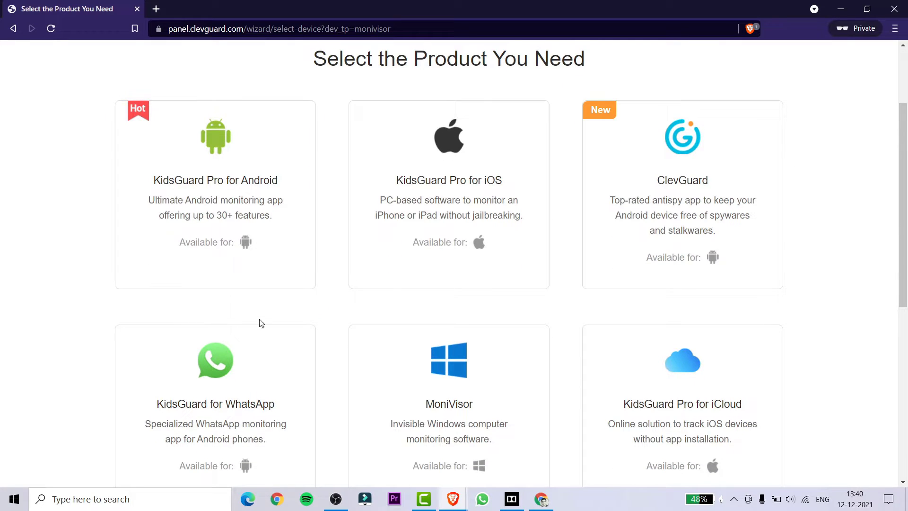
Choose the MoniVisor card to reach its Windows 1-month, 3-month and 1-year plans.
scroll(down, 3)
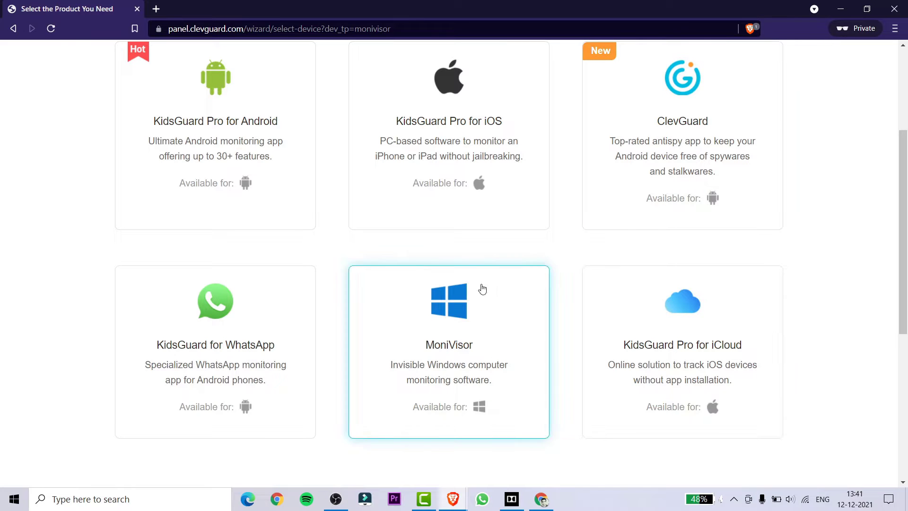
mouse_move(466, 355)
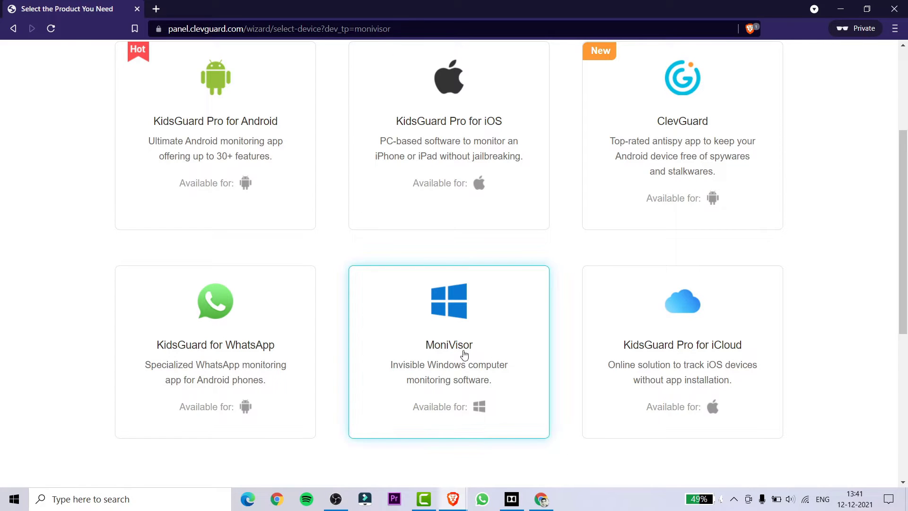
click(448, 348)
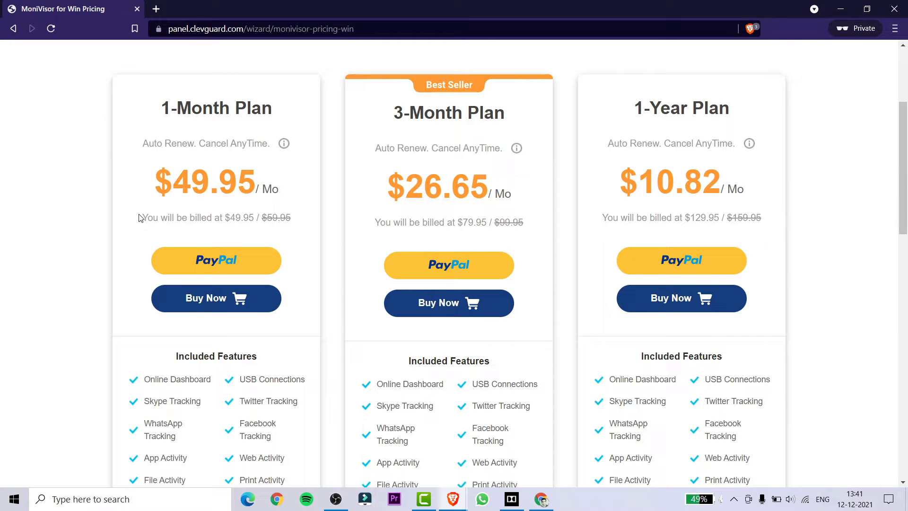
Compare the MoniVisor plans and start checkout with Buy Now on the chosen plan.
double_click(216, 108)
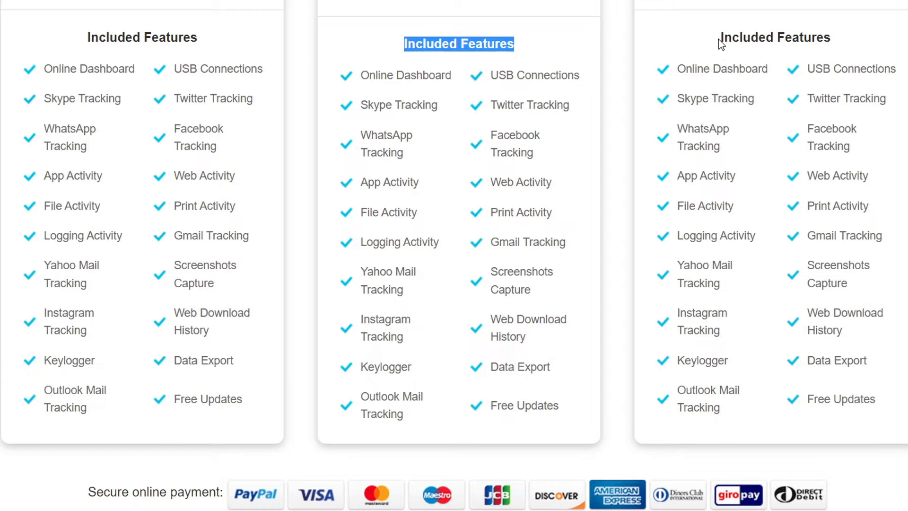
scroll(up, 3)
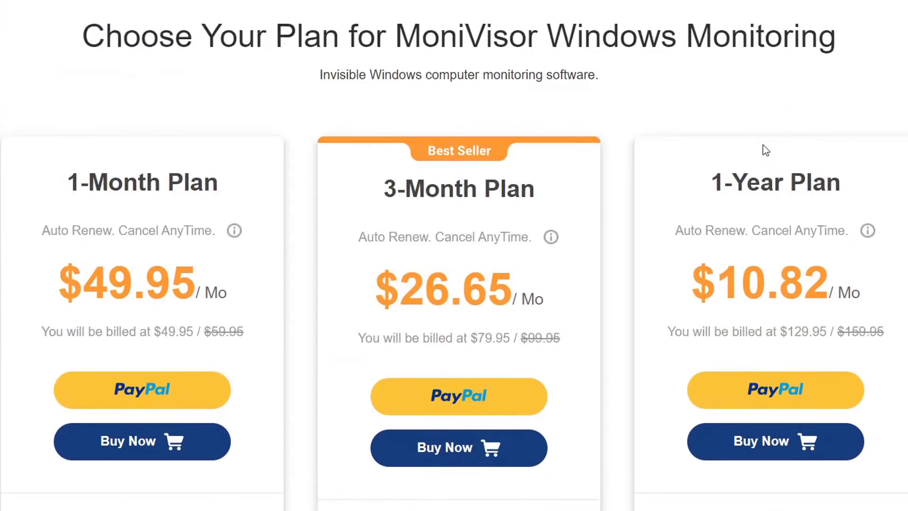
scroll(down, 3)
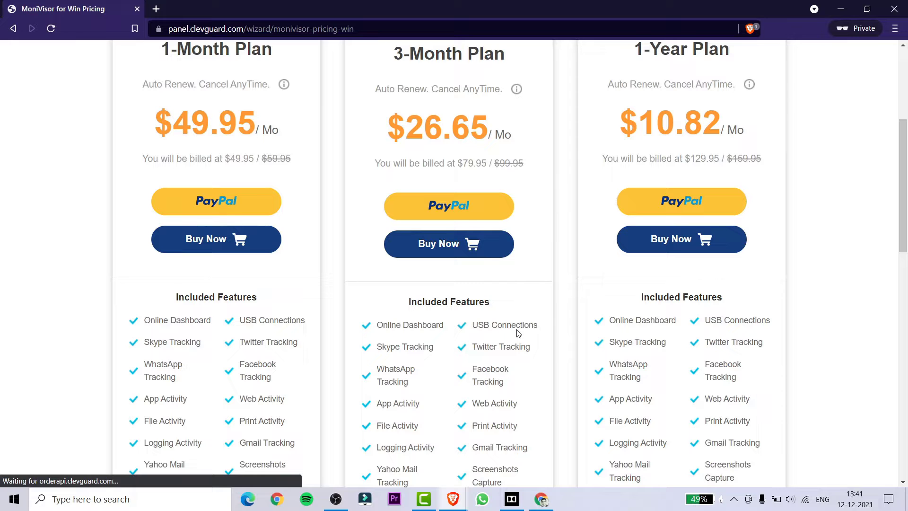
click(681, 238)
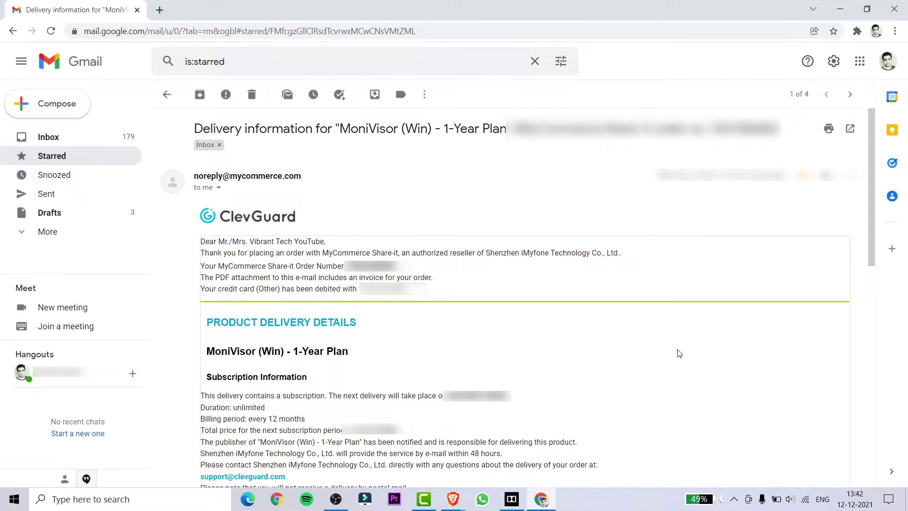
mouse_move(83, 144)
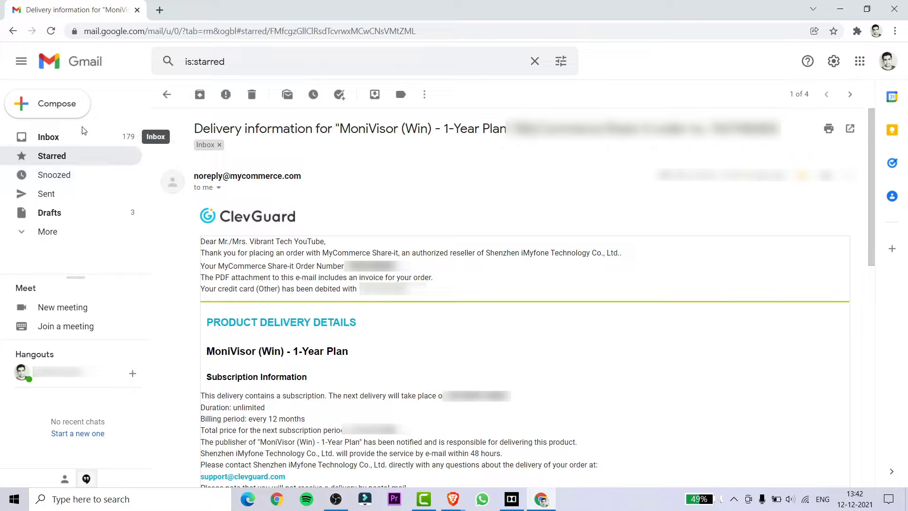
Expand Gmail's folder list with More so the Spam folder appears.
click(47, 231)
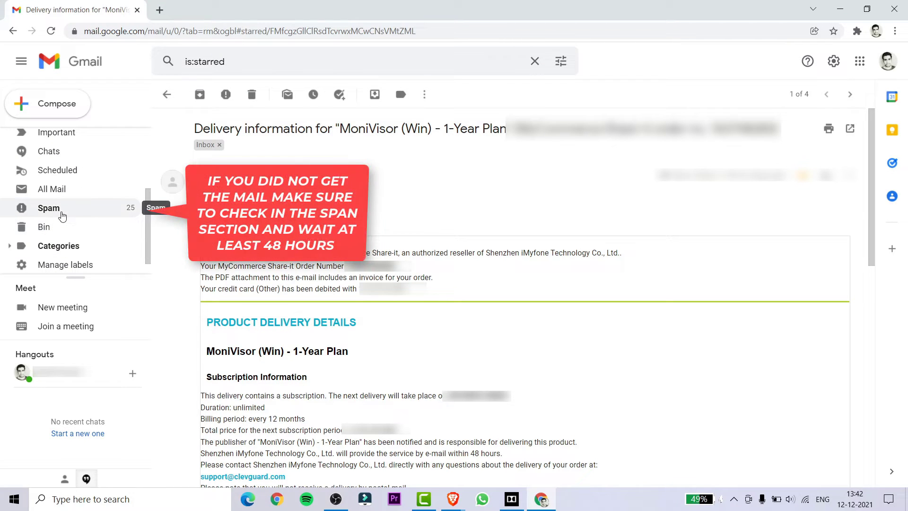
mouse_move(46, 216)
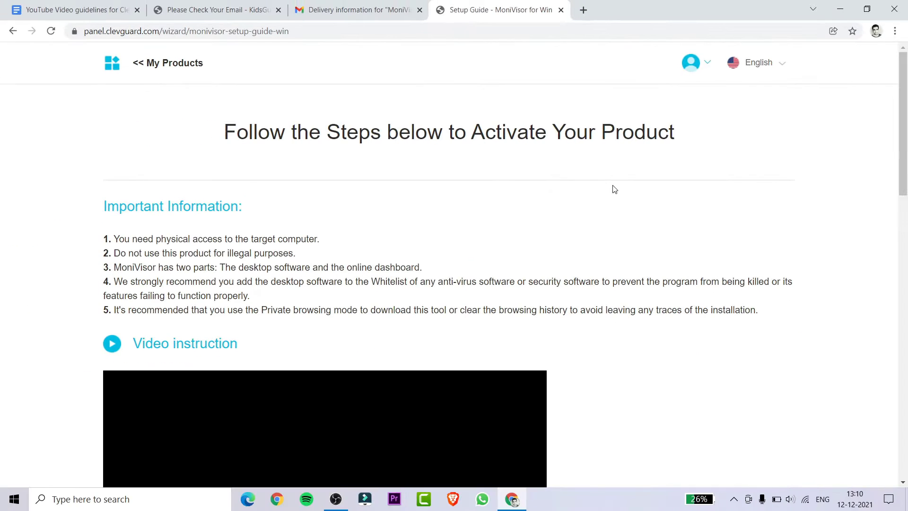
Read down the Setup Guide past Important Information and the video to Step 1.
scroll(down, 3)
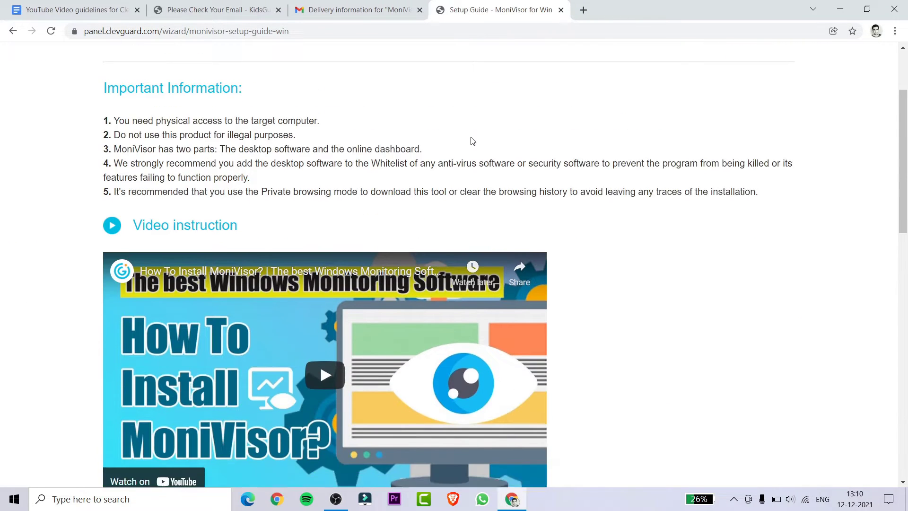
scroll(down, 3)
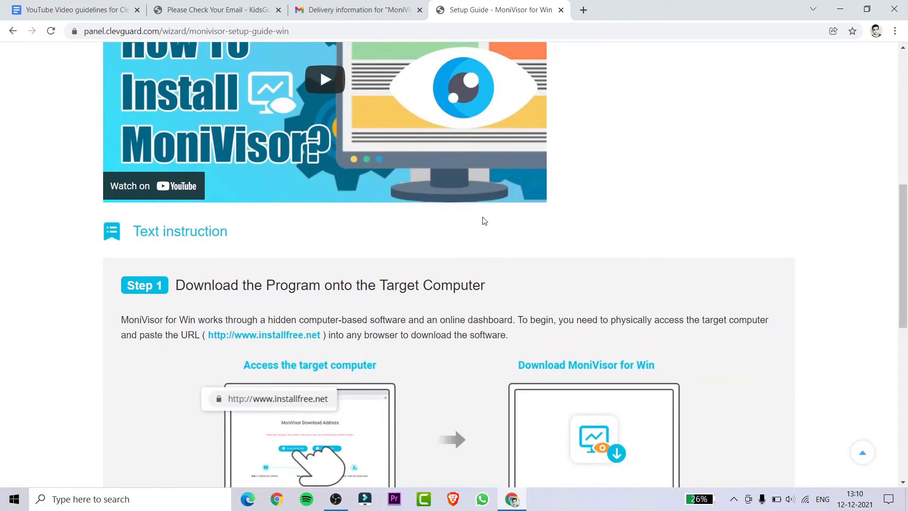
scroll(down, 3)
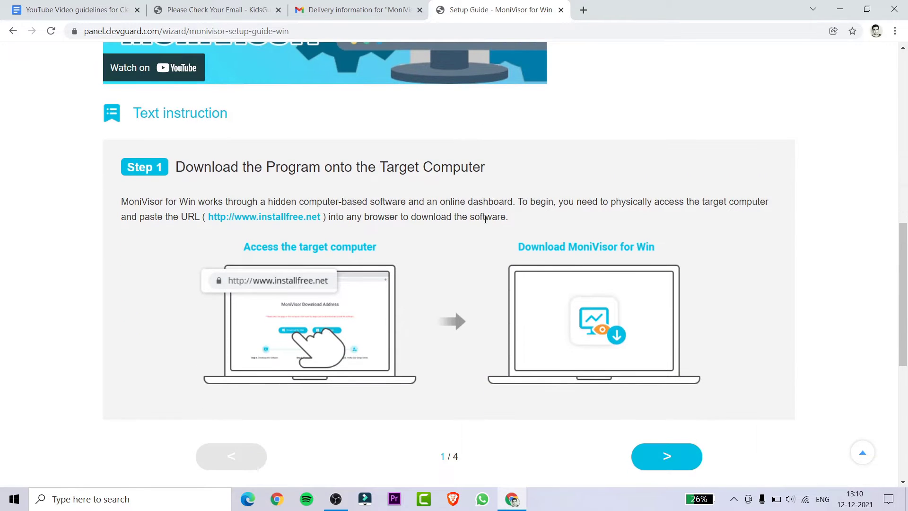
scroll(down, 3)
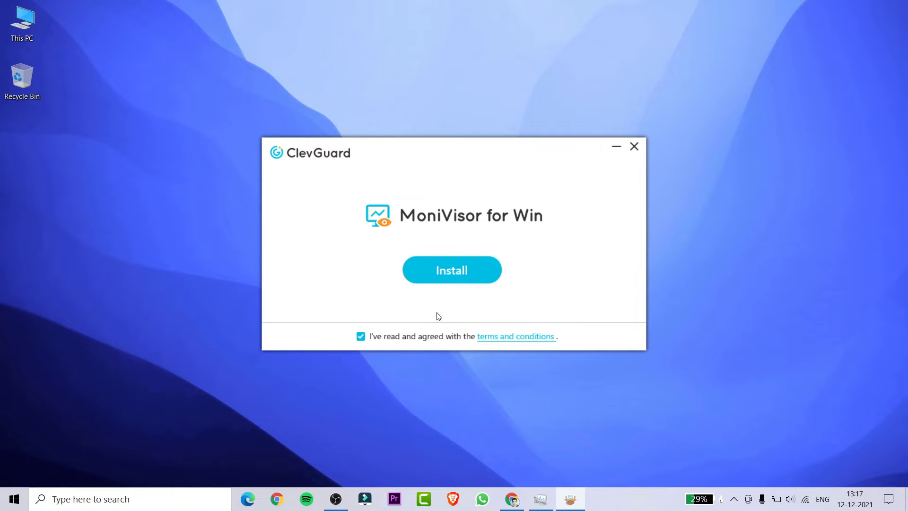
Install MoniVisor for Win and wait until its activation screen appears.
click(452, 270)
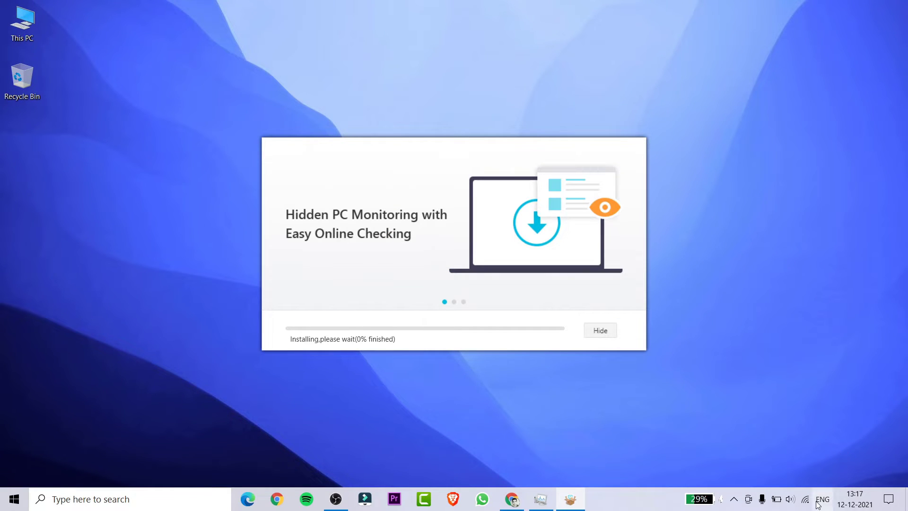
click(805, 500)
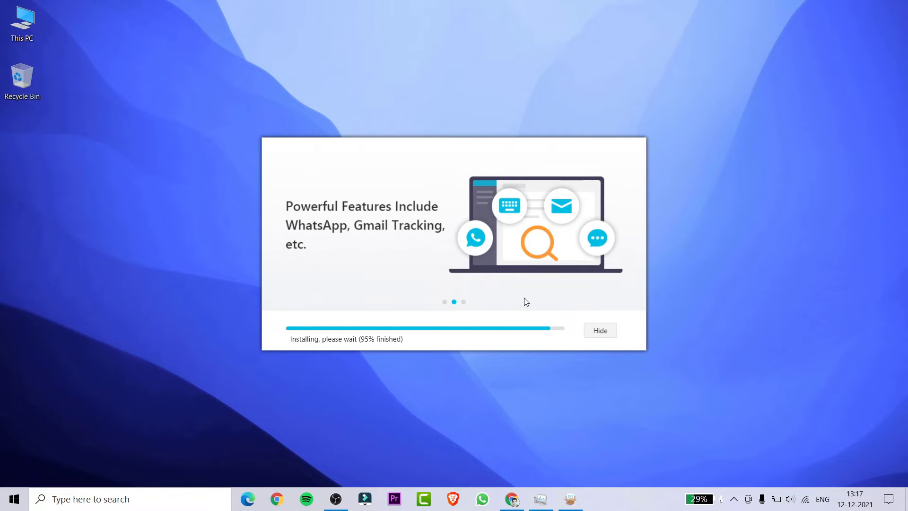
click(599, 330)
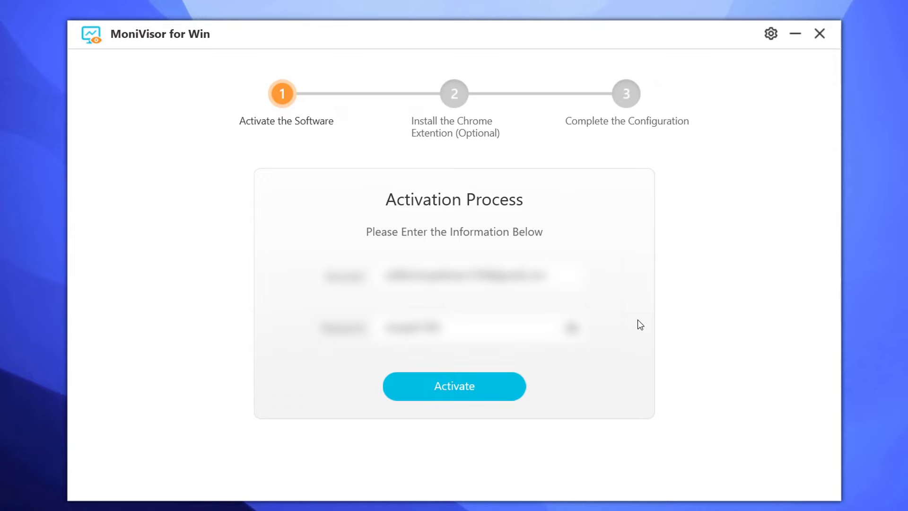
mouse_move(501, 381)
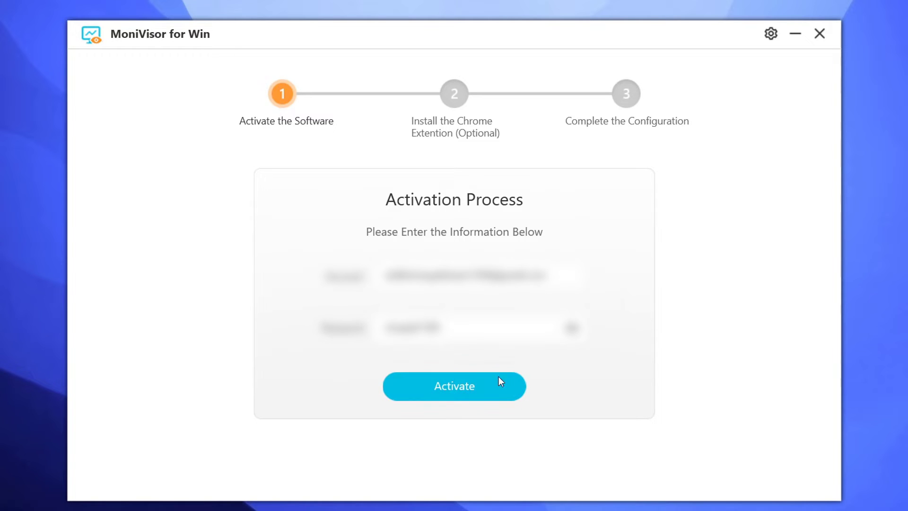
mouse_move(716, 441)
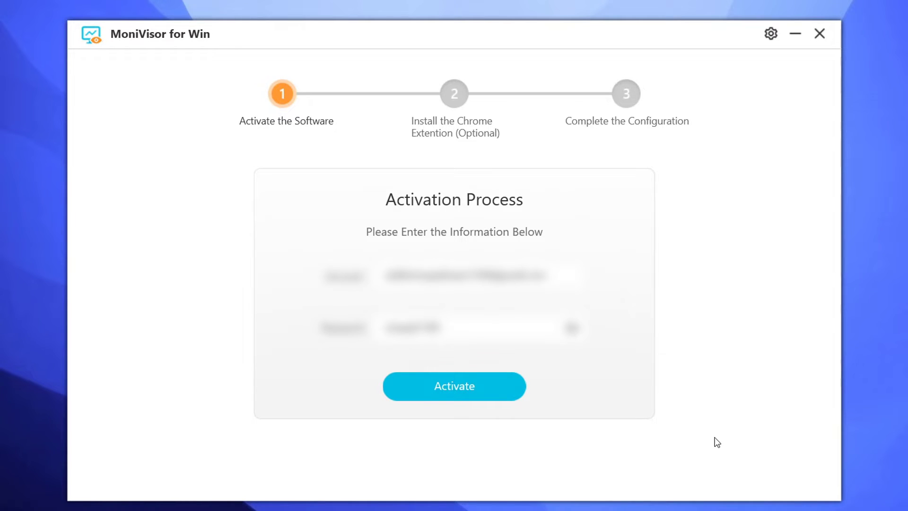
Activate MoniVisor, then request the antivirus whitelisting guide from the warning dialog.
click(454, 386)
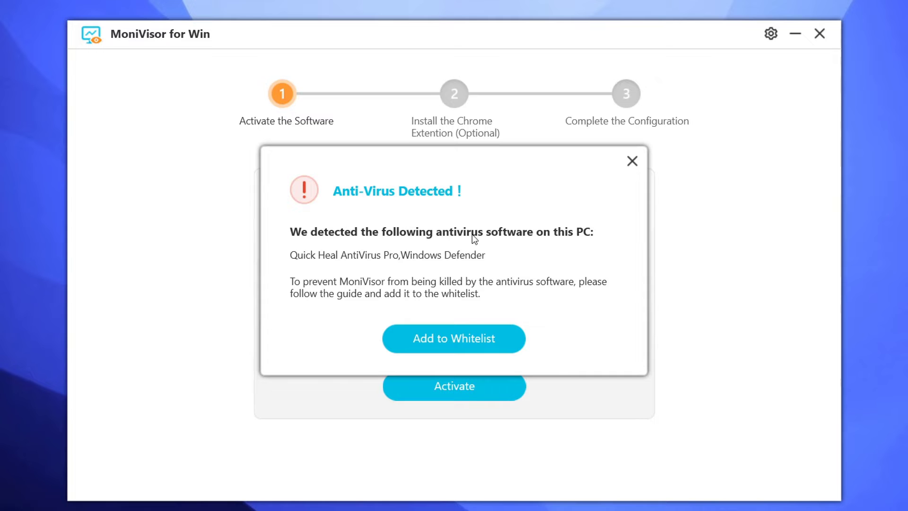
click(454, 338)
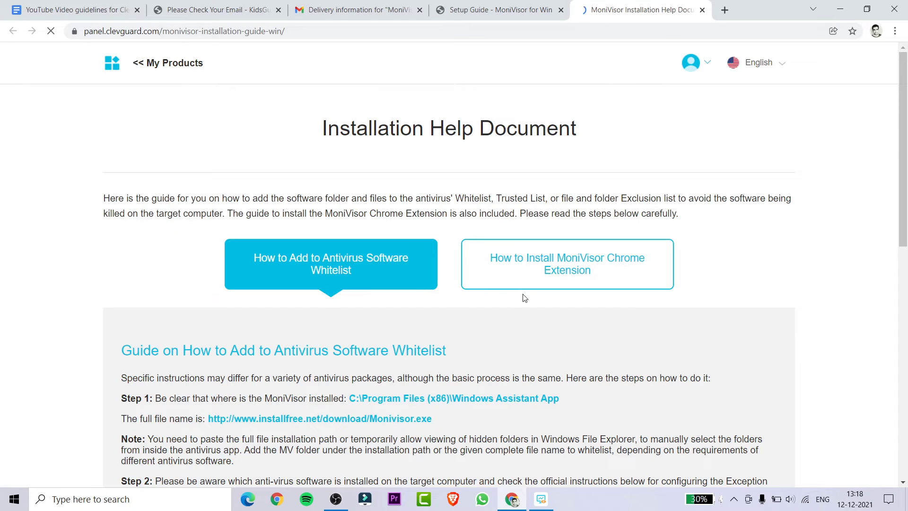
Review the Installation Help Document's antivirus whitelist steps.
scroll(down, 3)
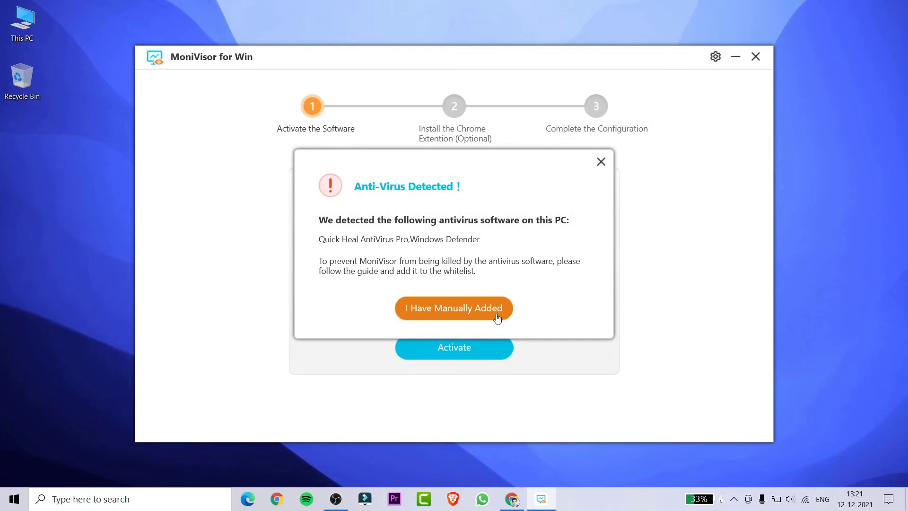
Confirm manual whitelisting, skip the Chrome extension step and verify the setup online.
click(454, 308)
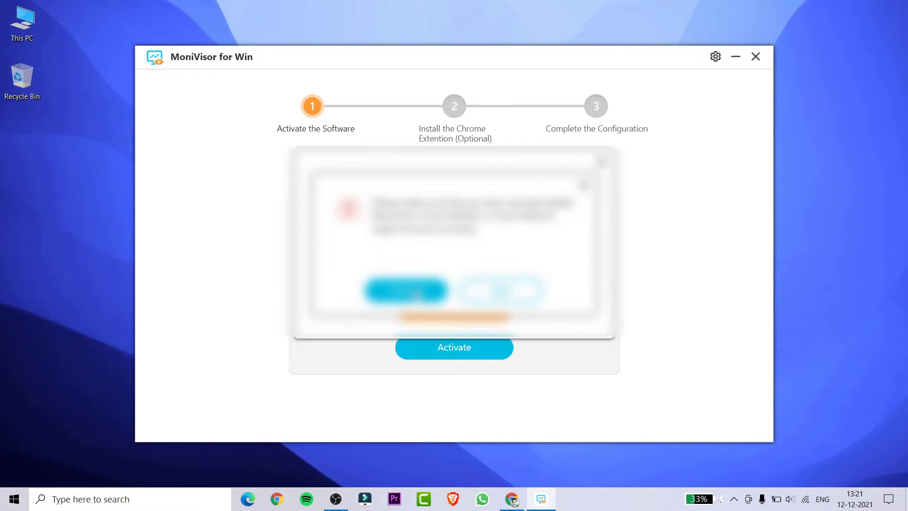
click(454, 348)
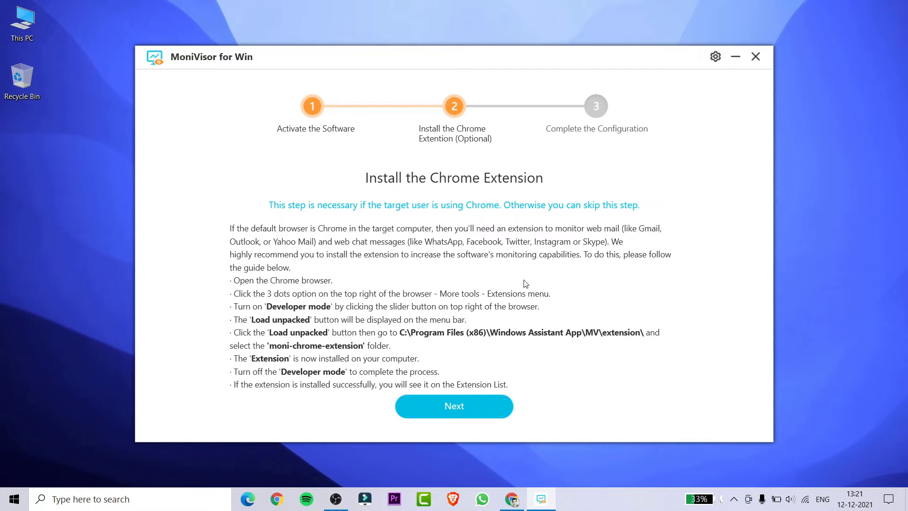
click(454, 406)
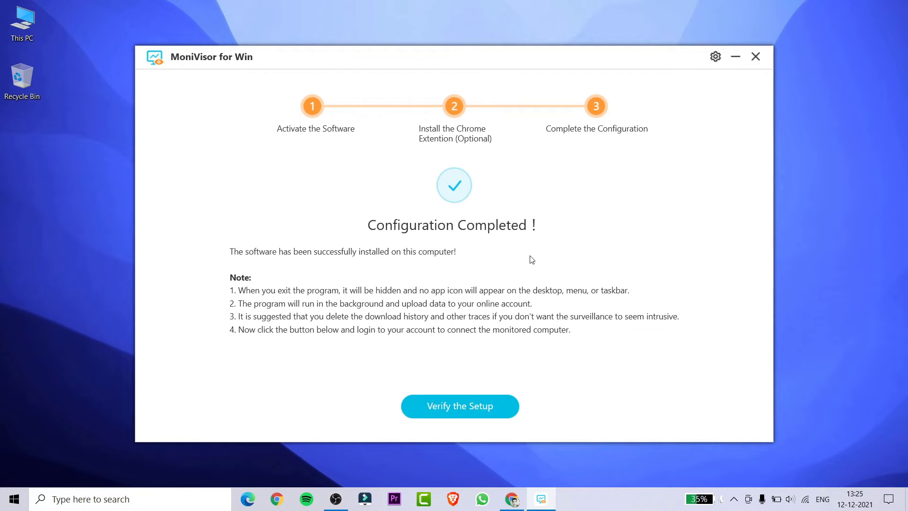
click(460, 406)
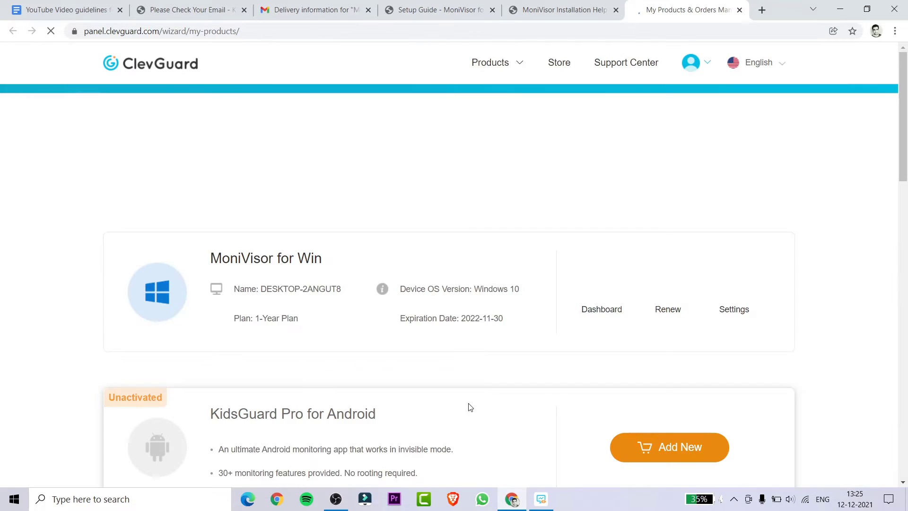
Enter the monitored PC's dashboard and view its WhatsApp chat records.
click(601, 309)
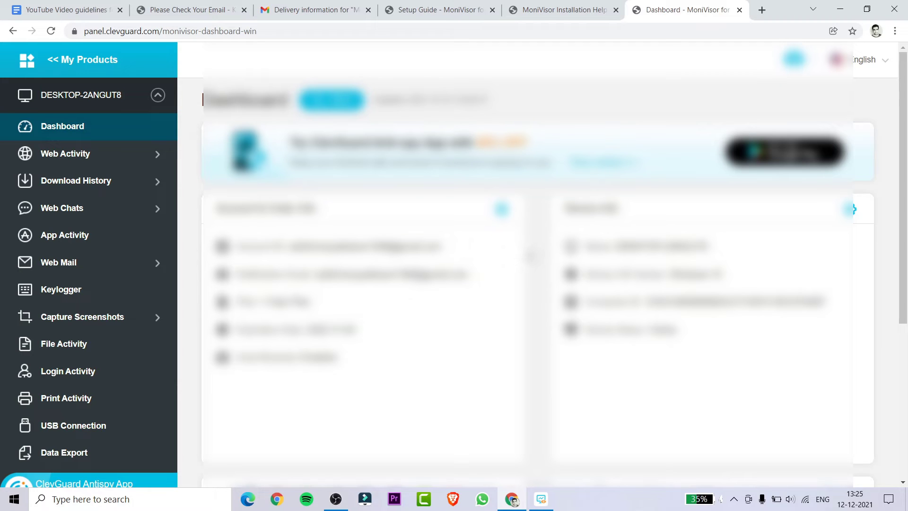
scroll(down, 3)
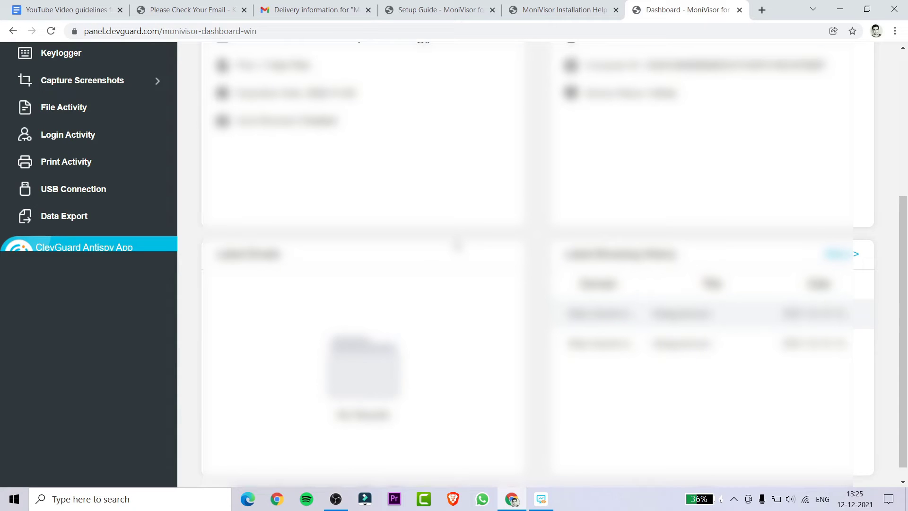
scroll(up, 3)
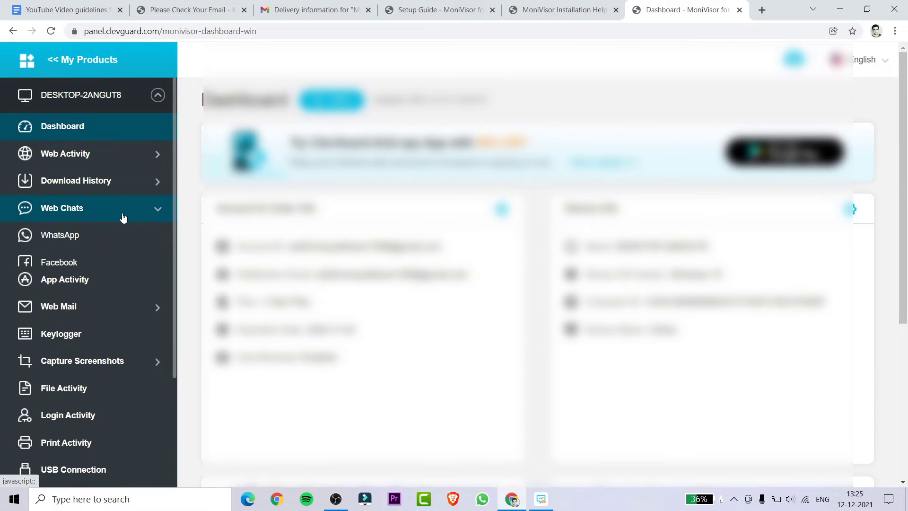
click(60, 234)
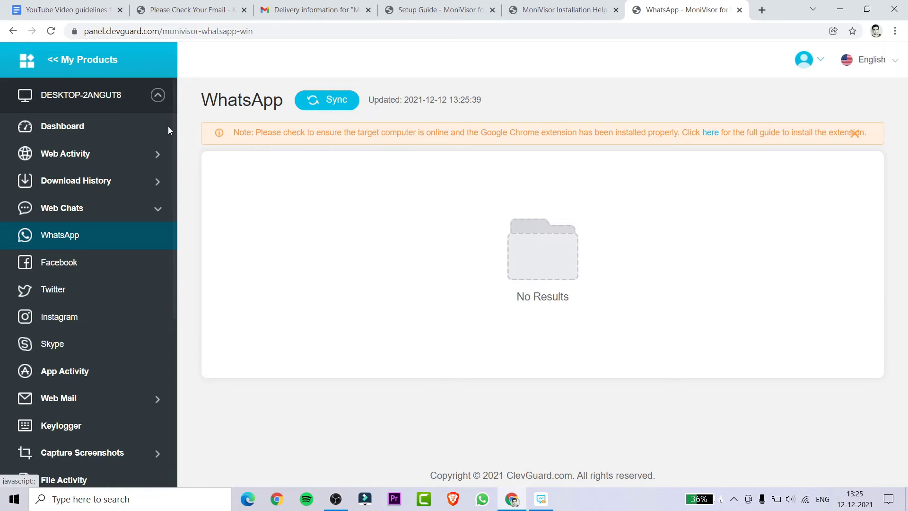
Check the Chrome, Microsoft Edge and Internet Explorer browsing history under Web Activity.
click(65, 153)
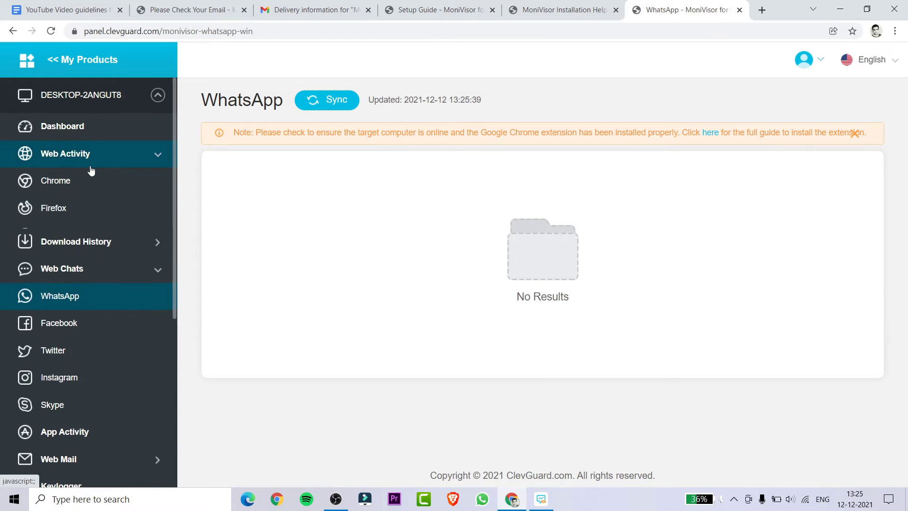
click(55, 180)
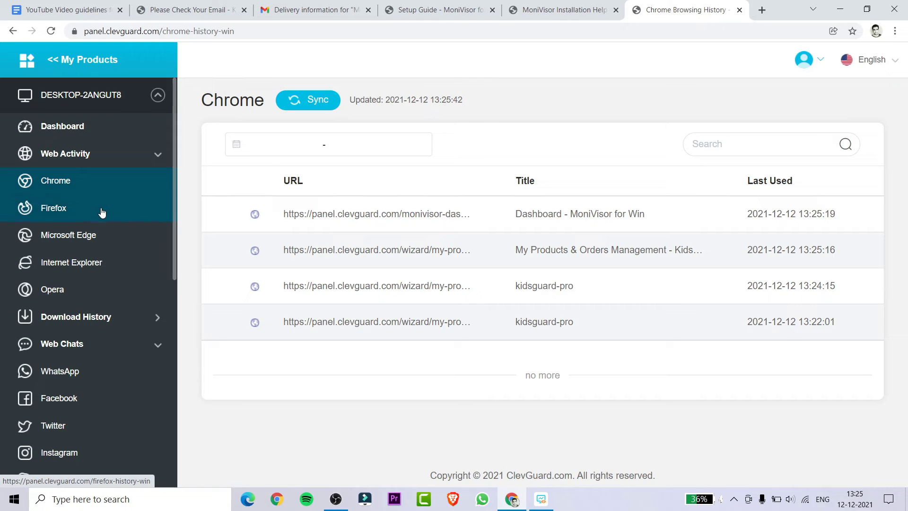
click(68, 234)
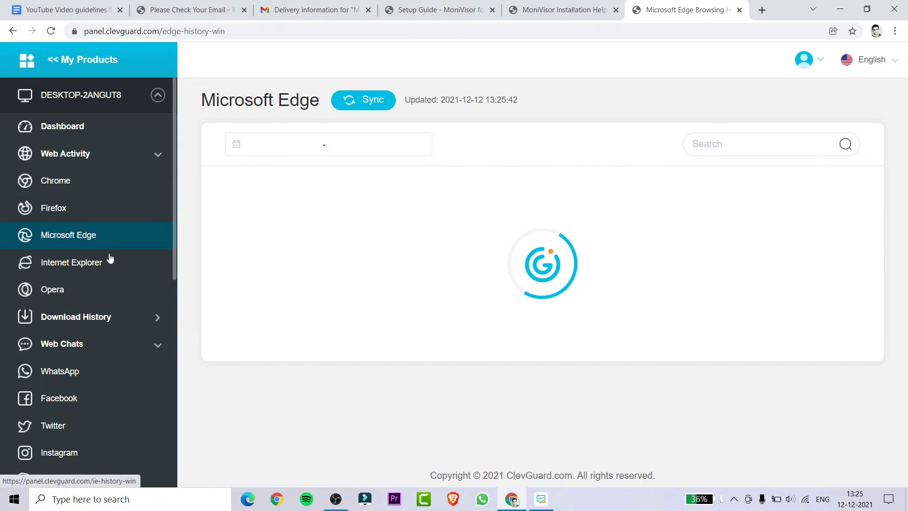
click(72, 262)
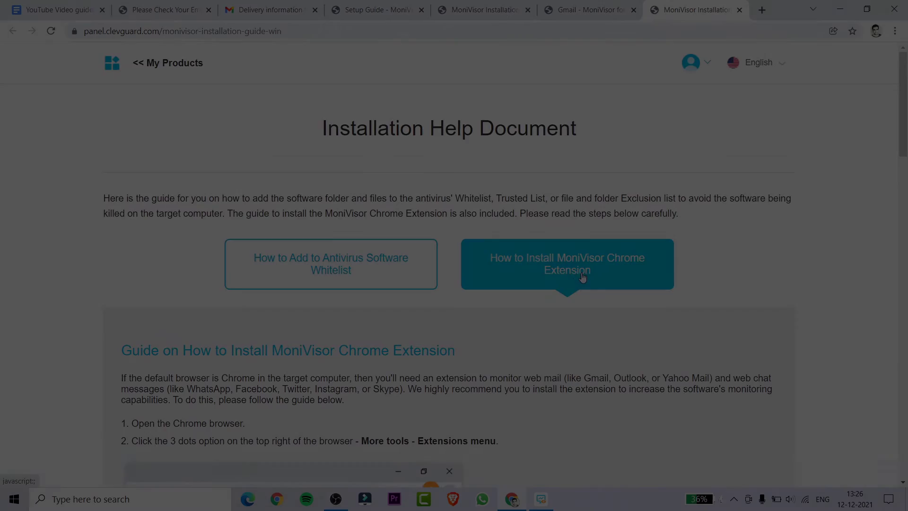
Scroll the MoniVisor installation guide and bring up Chrome's Extensions page in a new tab.
scroll(down, 3)
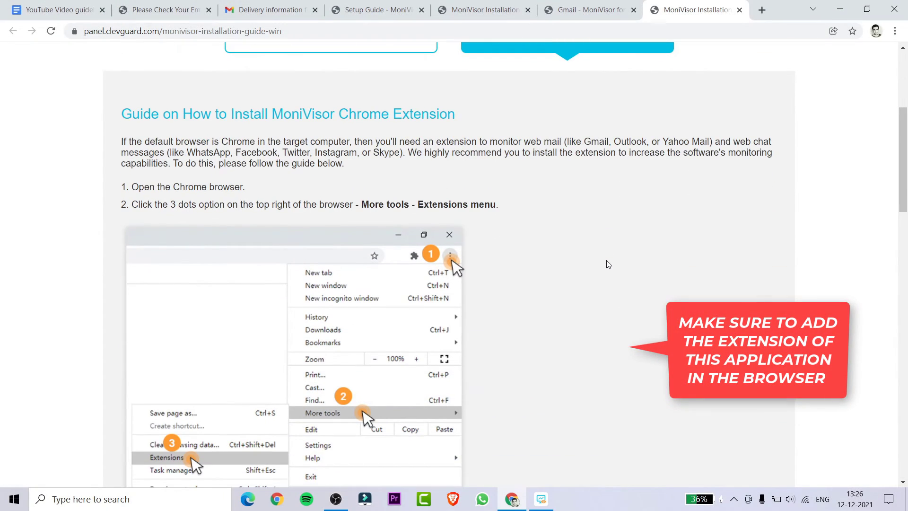
scroll(down, 3)
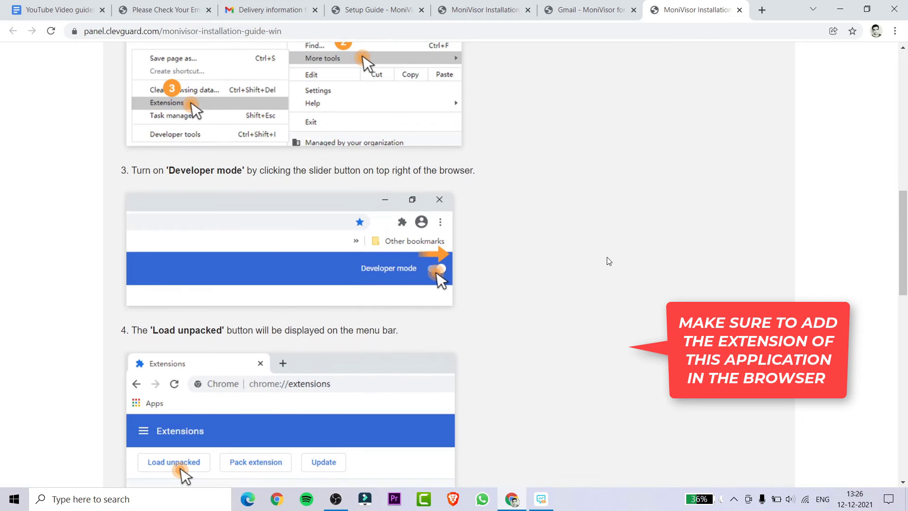
scroll(up, 3)
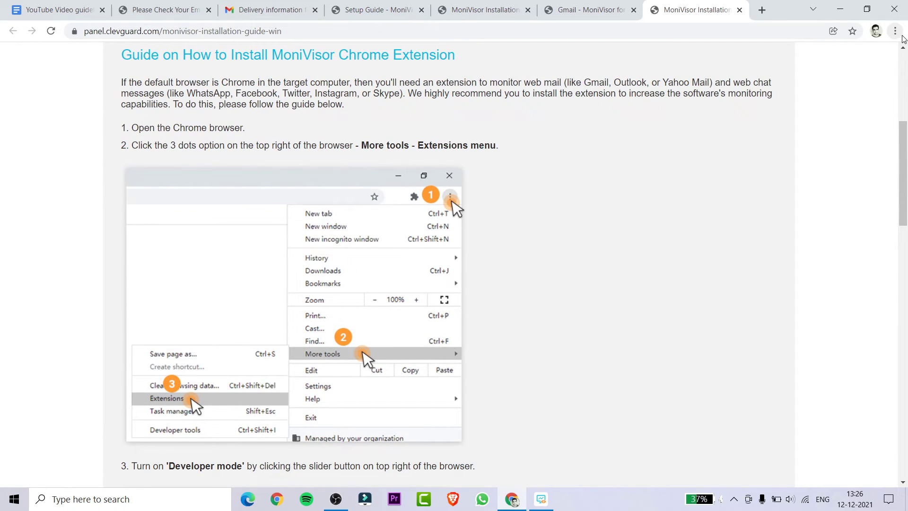
click(894, 30)
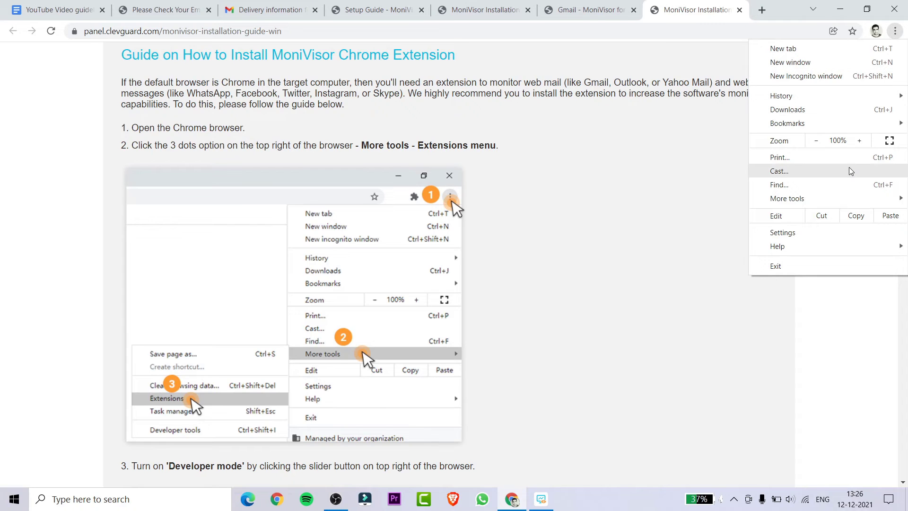
mouse_move(787, 198)
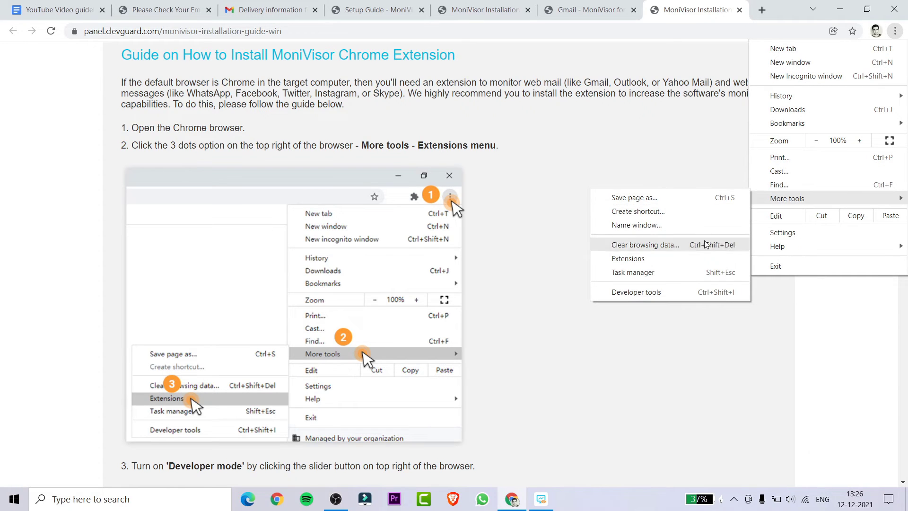
Read the guide's remaining steps on loading the unpacked extension and turning off Developer mode.
click(628, 258)
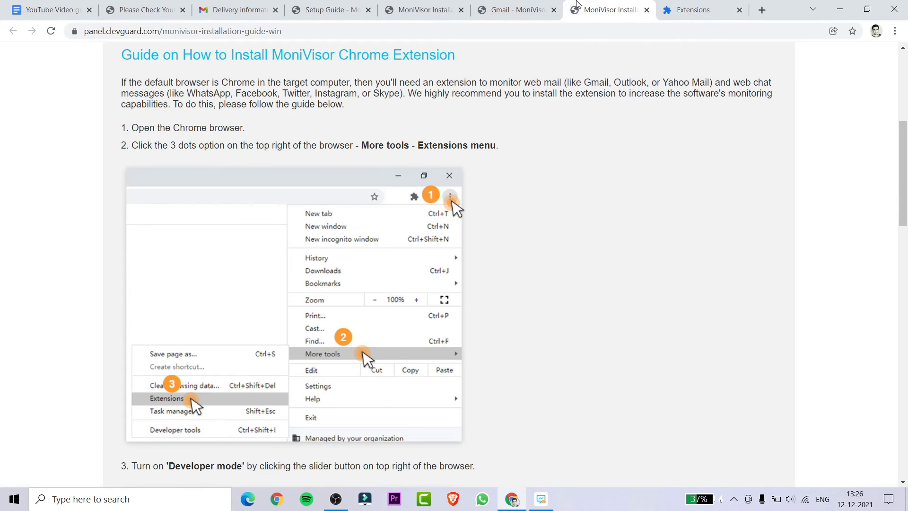
scroll(down, 3)
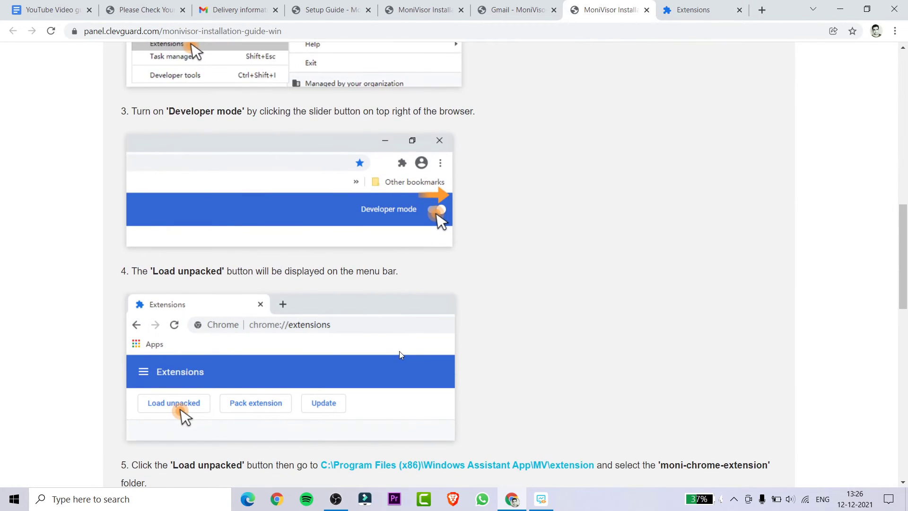
scroll(down, 3)
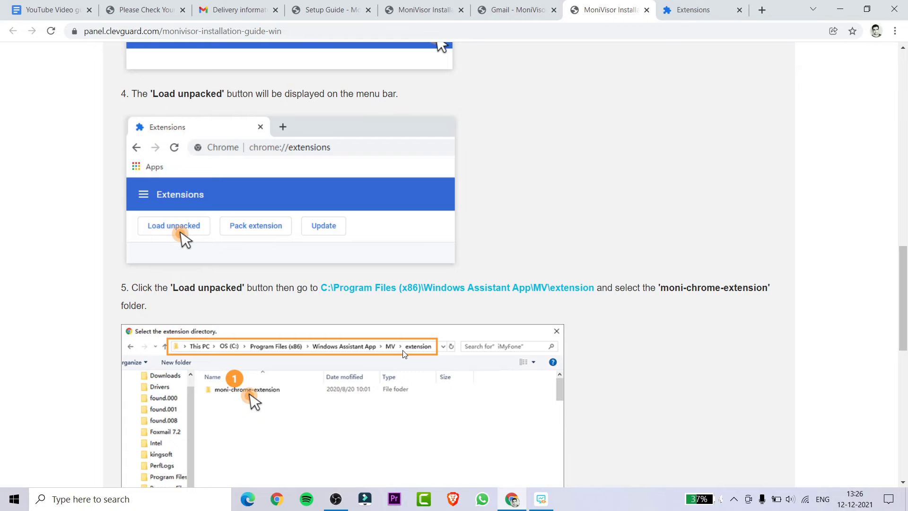
scroll(down, 3)
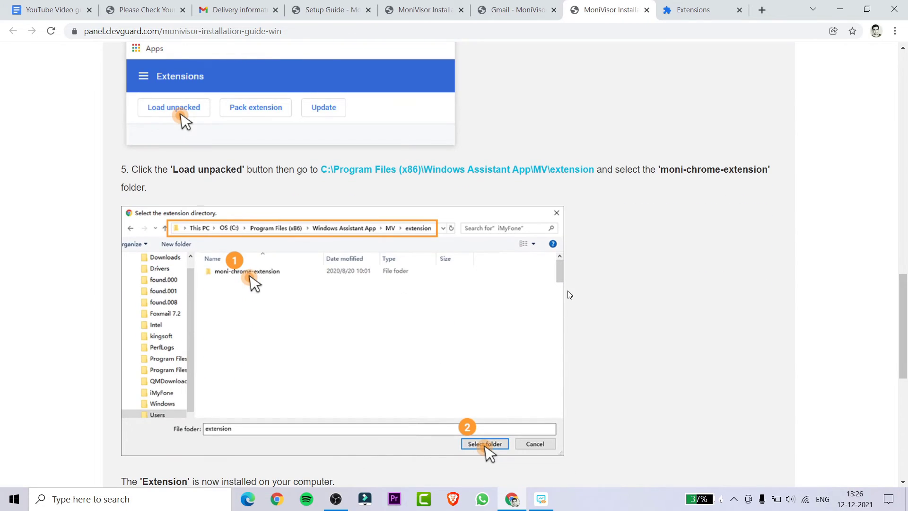
mouse_move(589, 15)
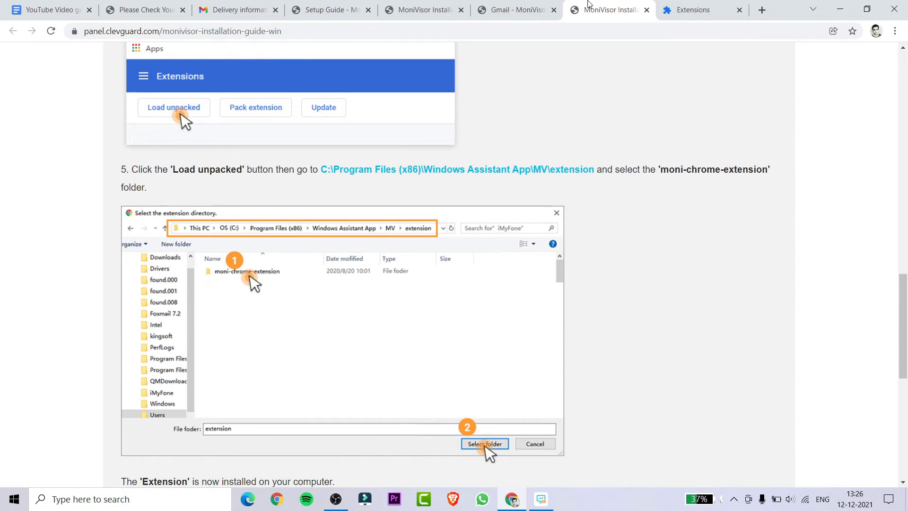
scroll(down, 3)
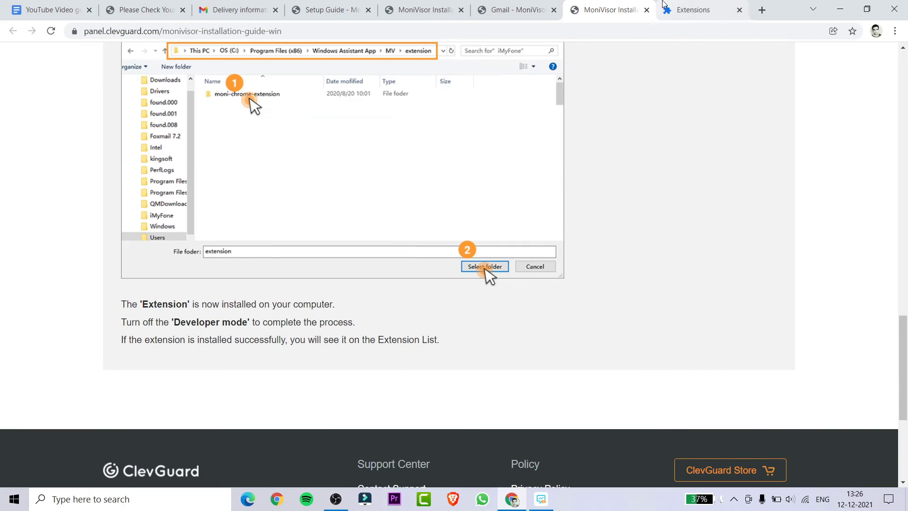
Start Load unpacked and navigate the folder picker to C:\Program Files (x86)\Windows Assistant App.
click(707, 9)
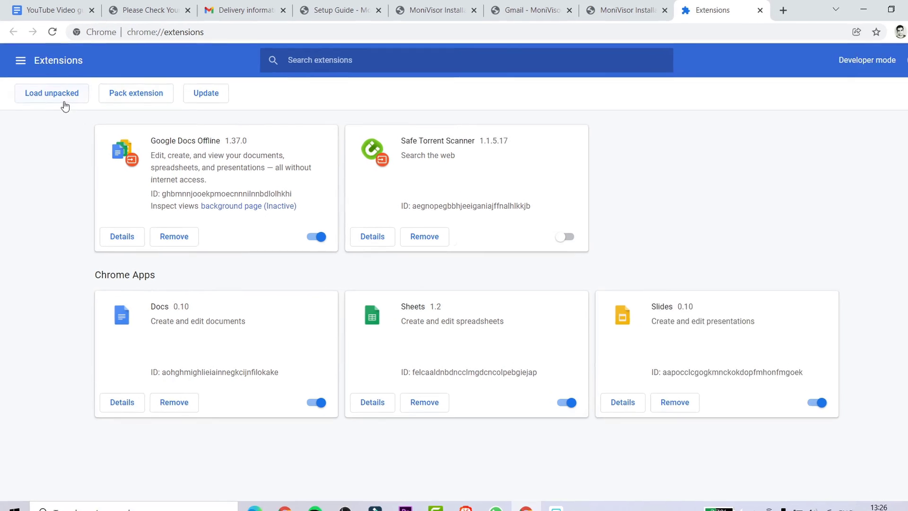
click(51, 93)
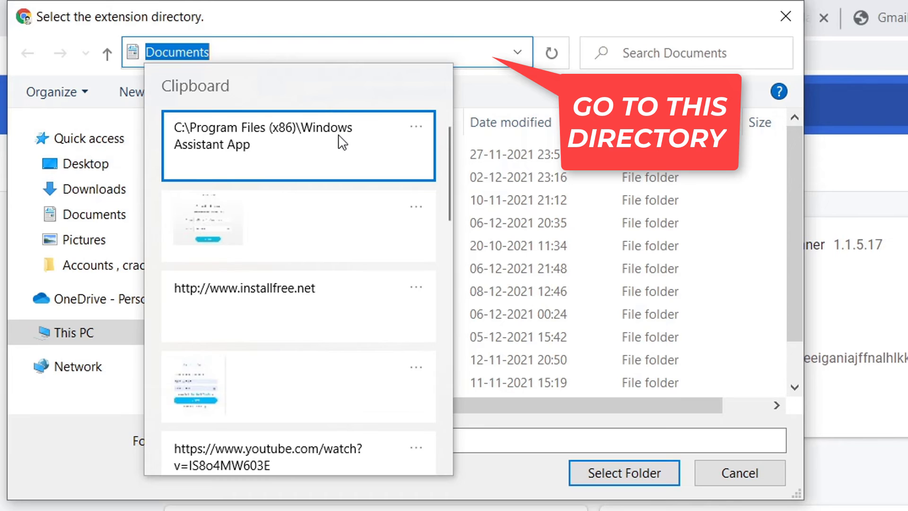
click(623, 472)
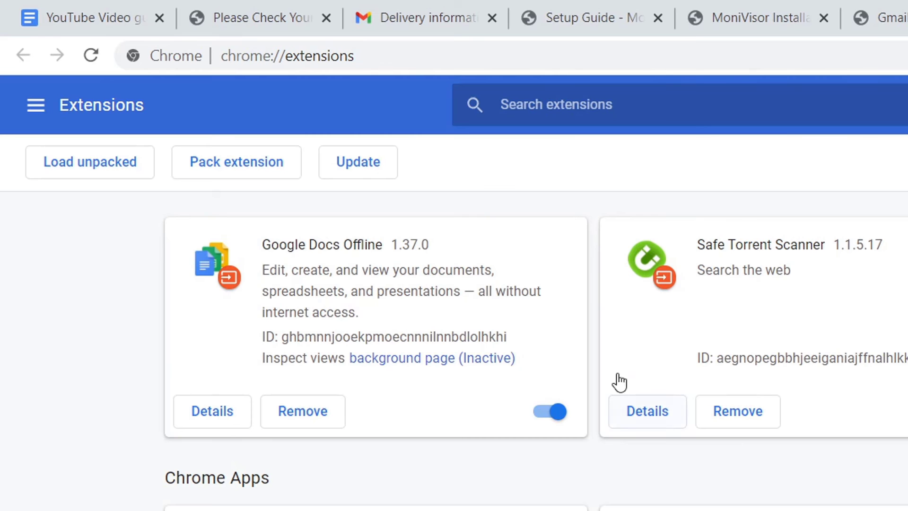
click(90, 162)
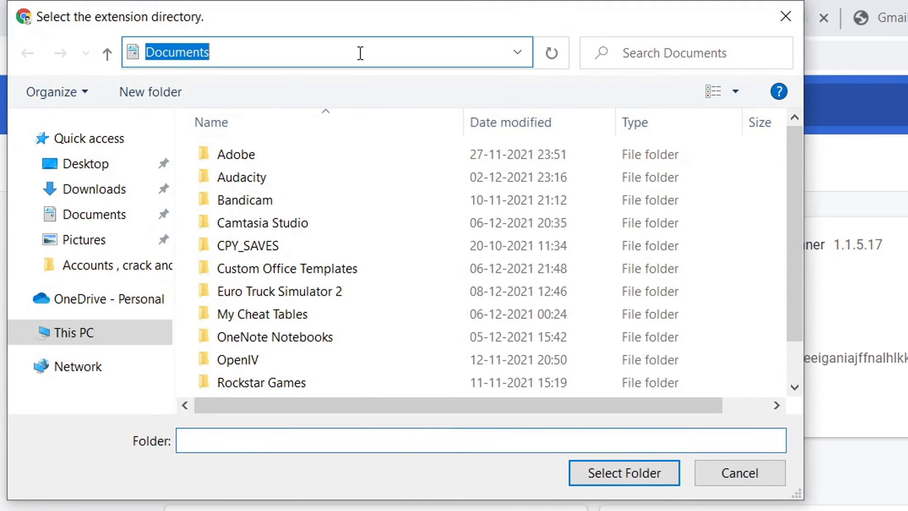
text(C:\Program Files (x86)\Windows Assistant App)
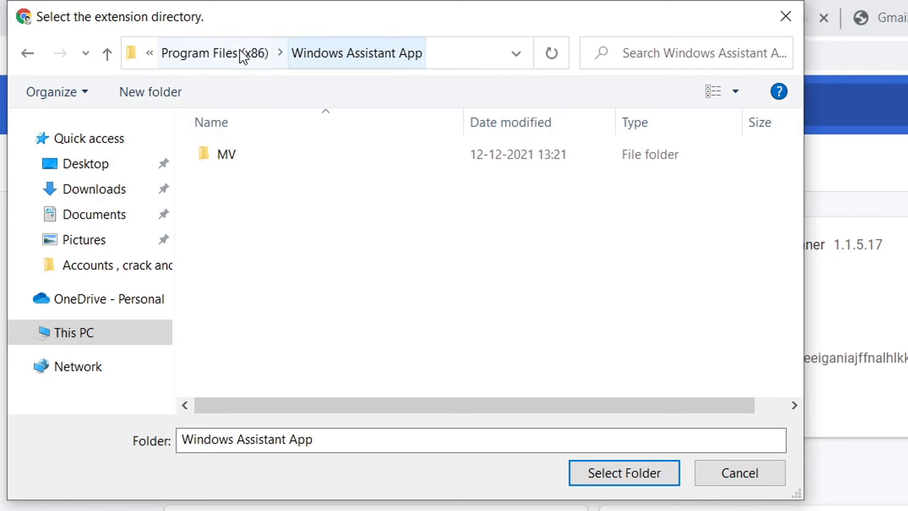
click(202, 53)
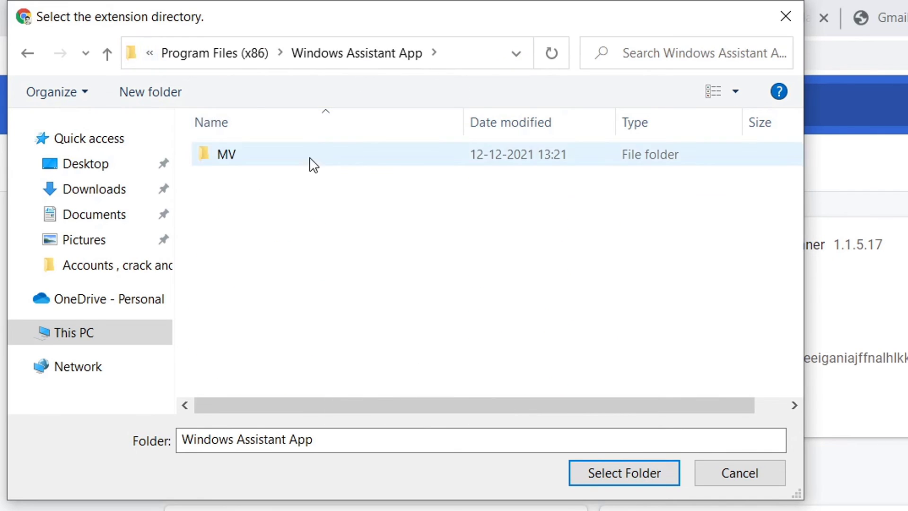
Go into MV > extension and select moni-chrome-extension as the unpacked extension folder.
click(225, 153)
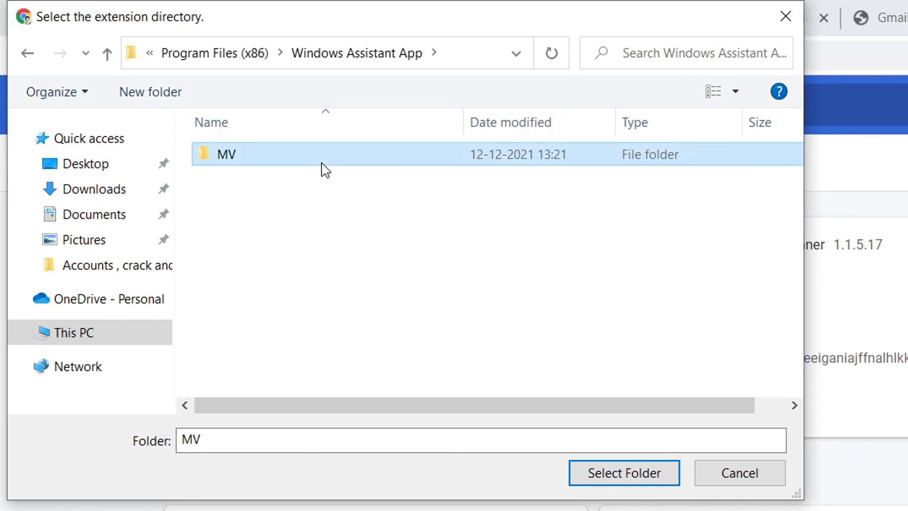
double_click(226, 154)
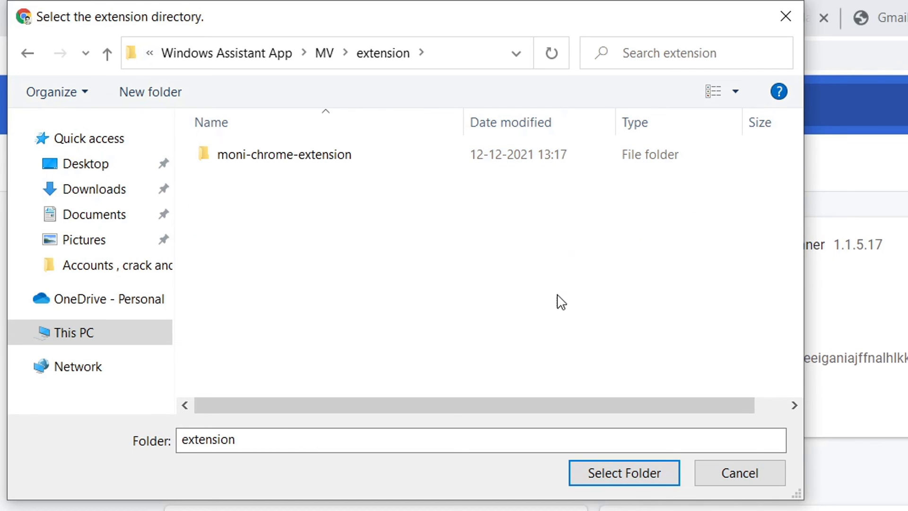
double_click(284, 155)
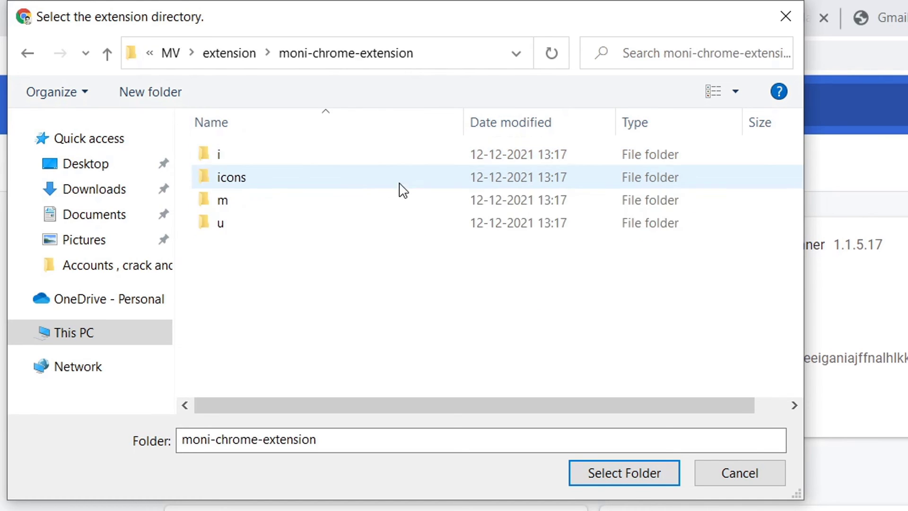
click(107, 52)
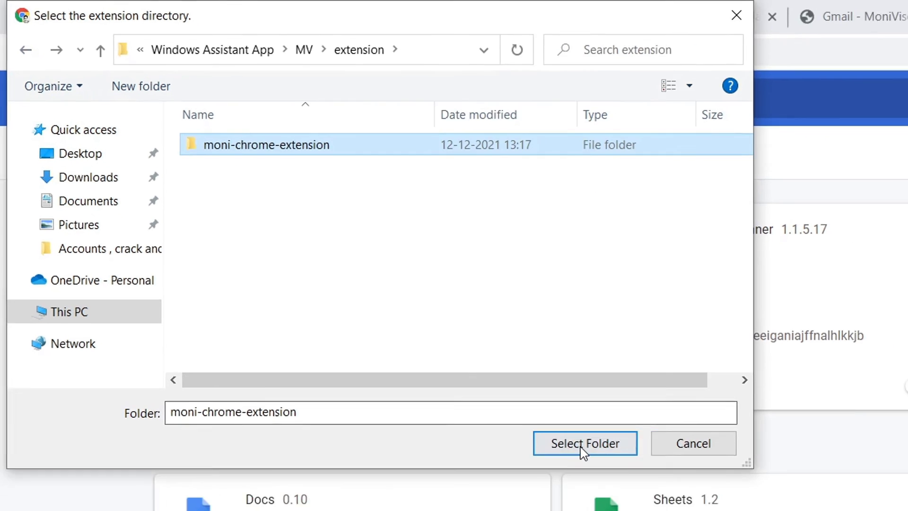
click(584, 443)
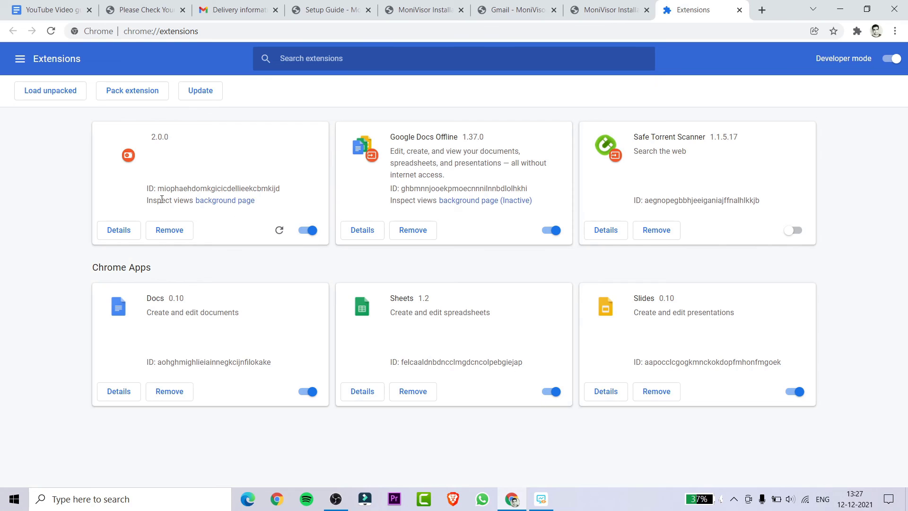
Return to the ClevGuard dashboard and show the PC's Chrome download history (no results).
click(606, 10)
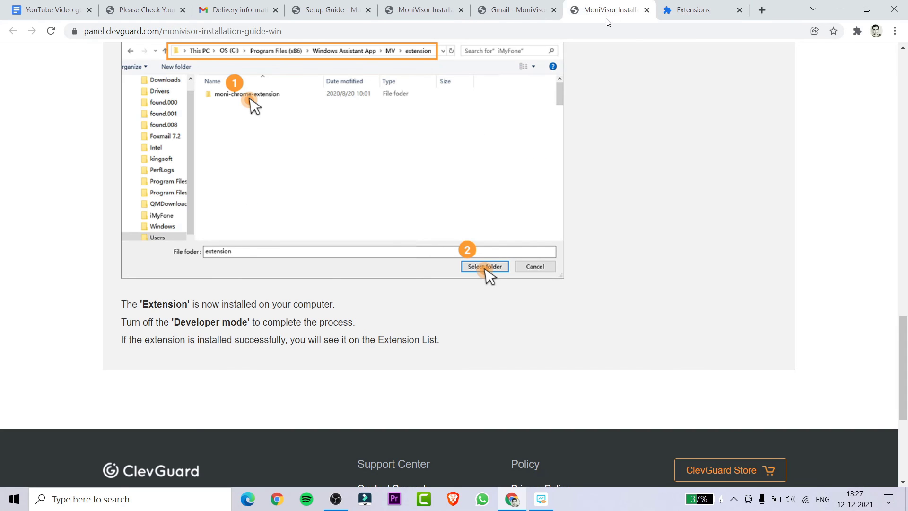
mouse_move(294, 66)
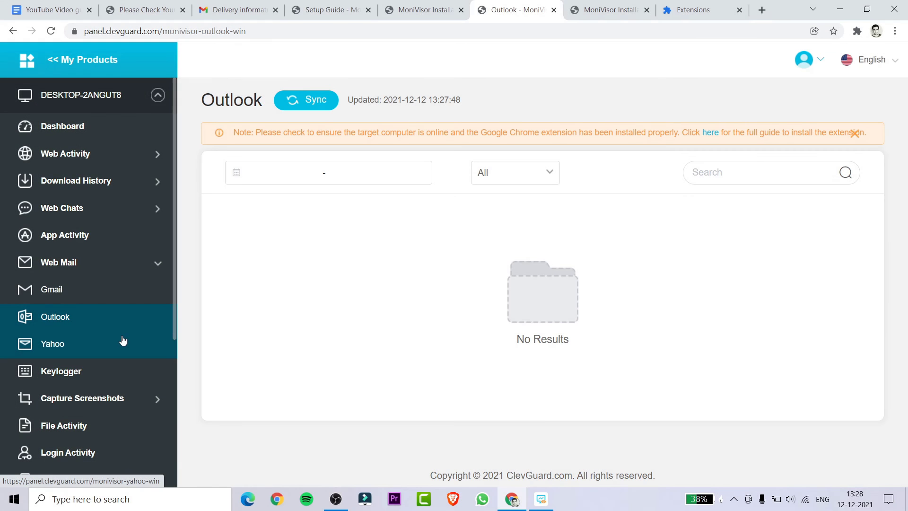
mouse_move(94, 193)
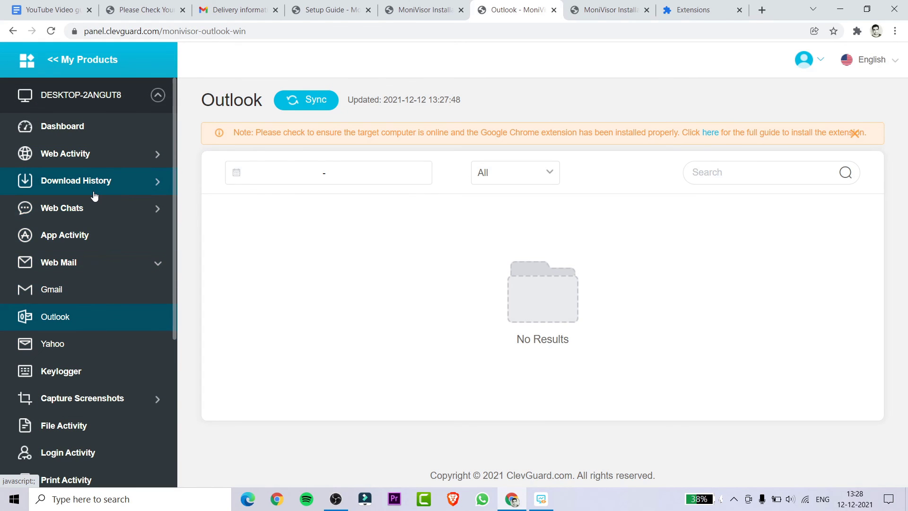
click(76, 181)
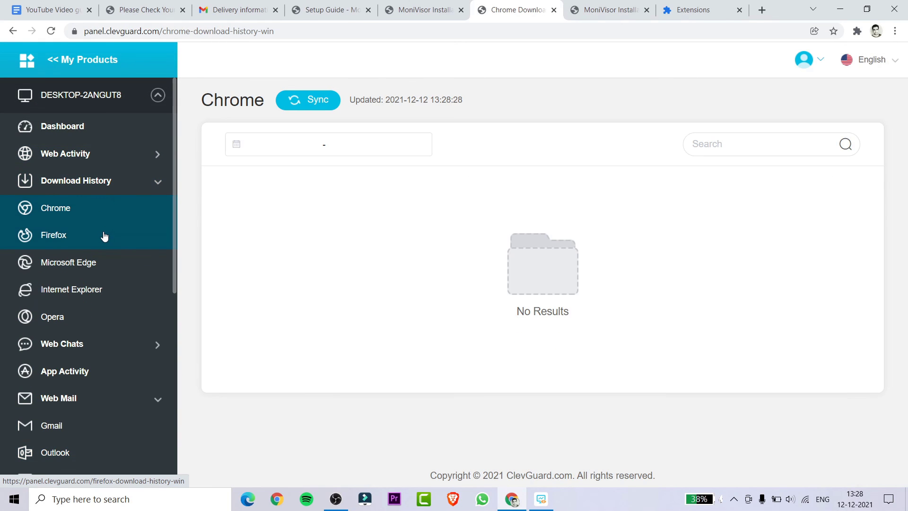
click(76, 181)
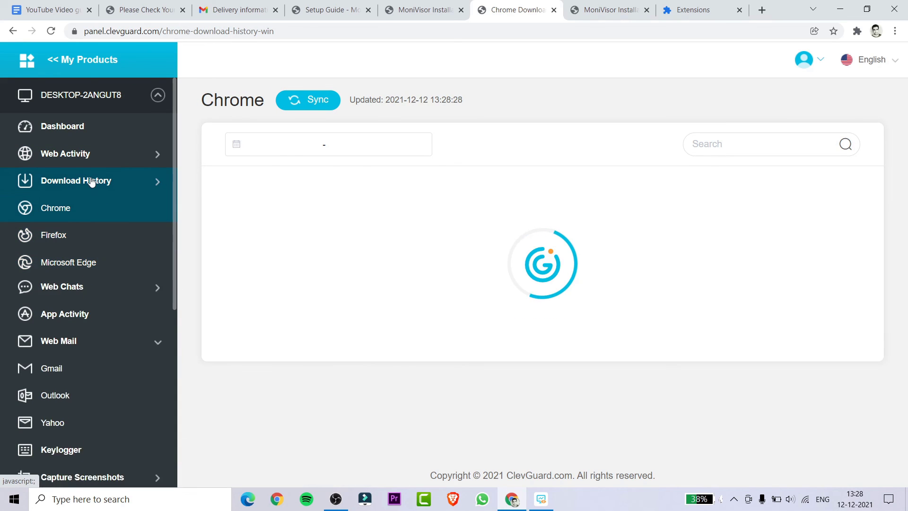